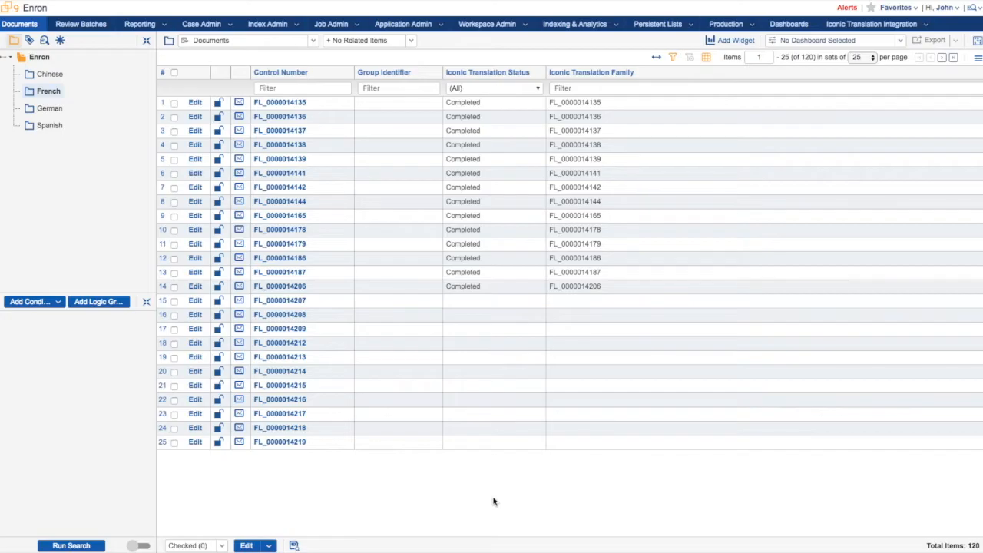
{"action": "mouse_move", "coordinate": [307, 357]}
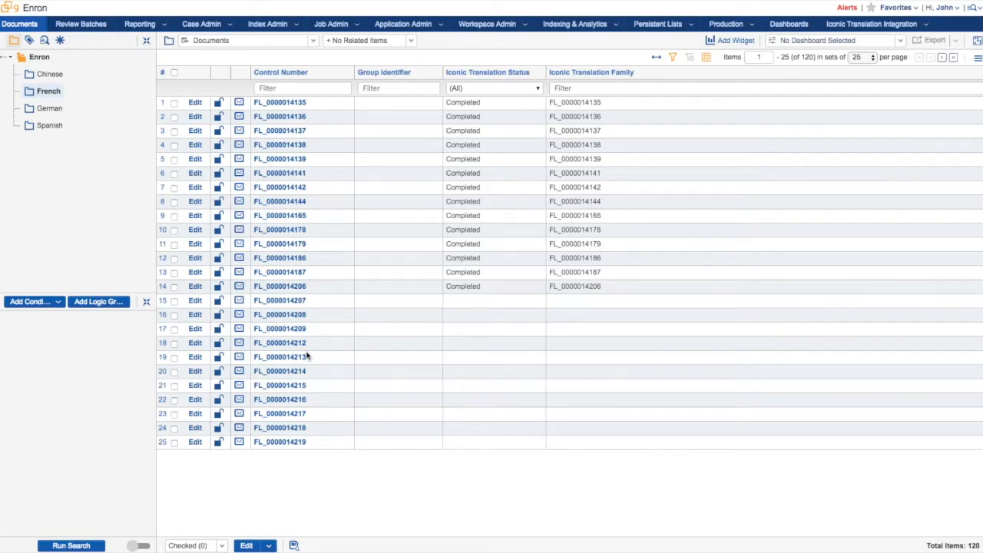
{"action": "mouse_move", "coordinate": [279, 342]}
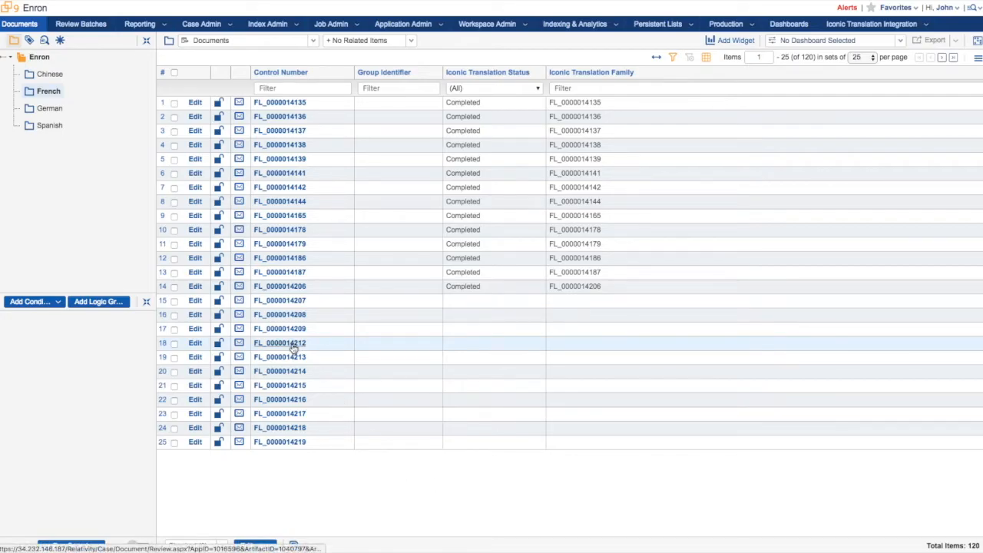
{"action": "mouse_move", "coordinate": [323, 361]}
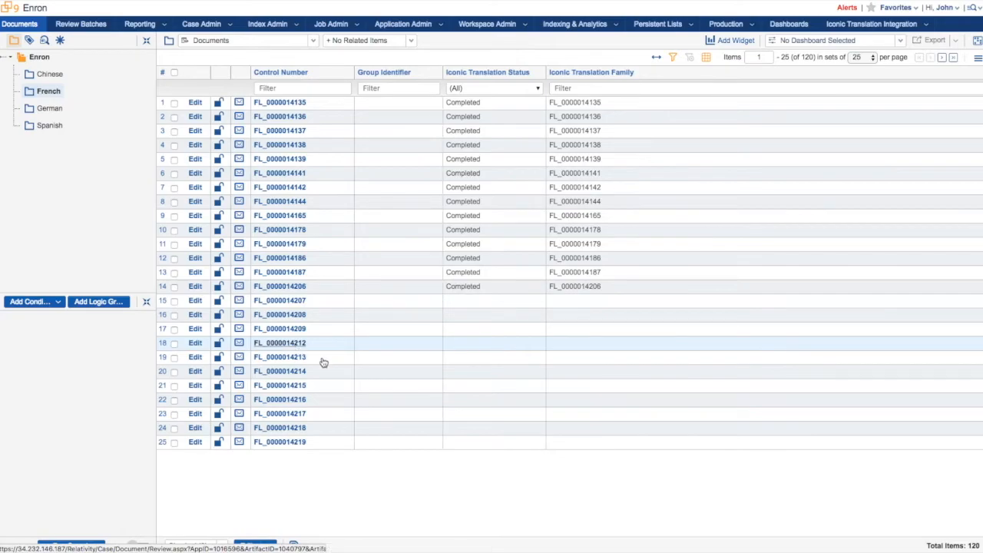
{"action": "left_click", "coordinate": [279, 343]}
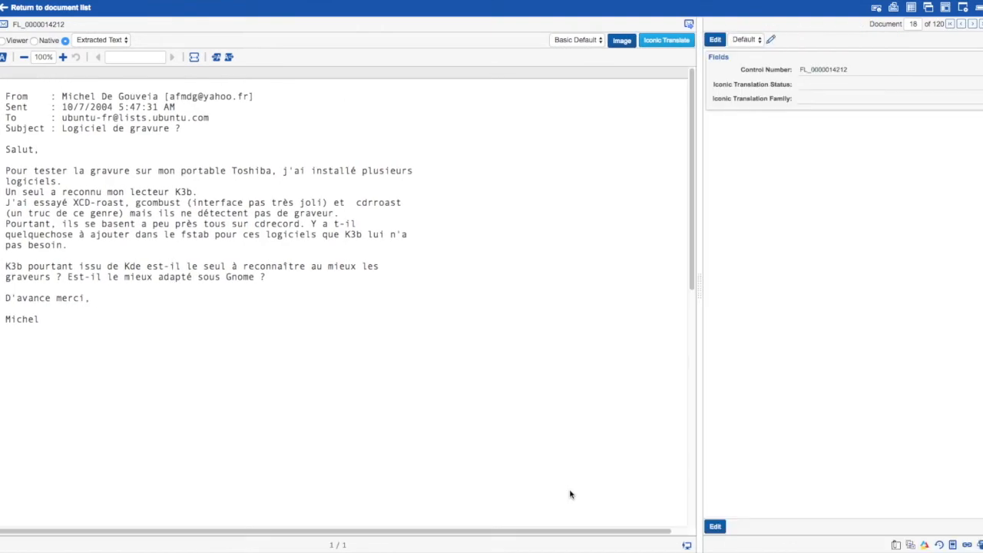
{"action": "mouse_move", "coordinate": [637, 362]}
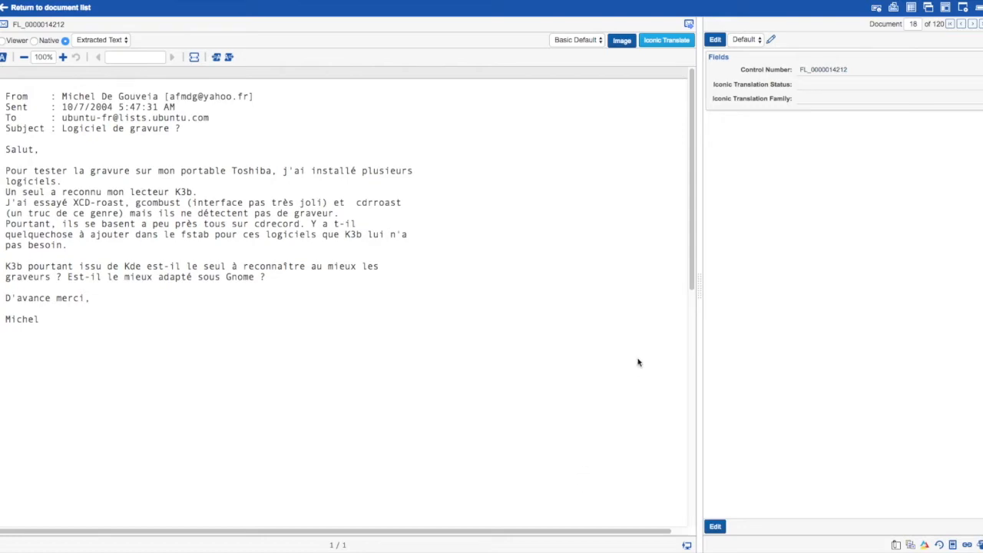
{"action": "mouse_move", "coordinate": [663, 39]}
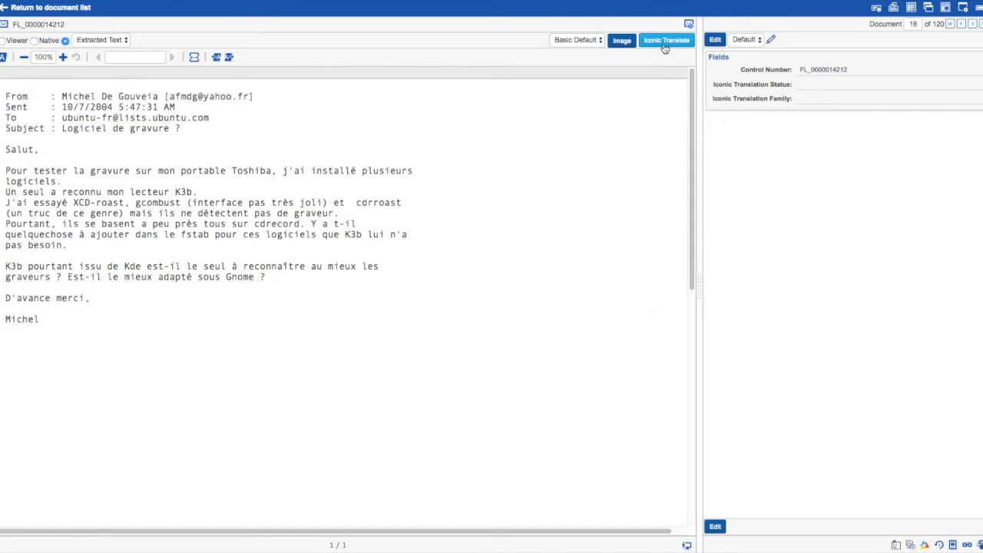
{"action": "left_click", "coordinate": [665, 39]}
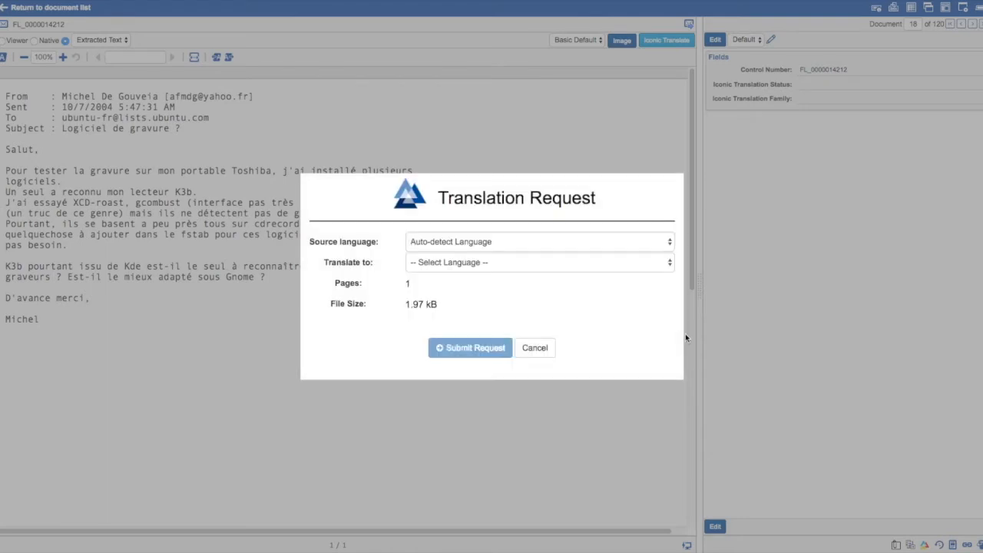
{"action": "left_click", "coordinate": [537, 261]}
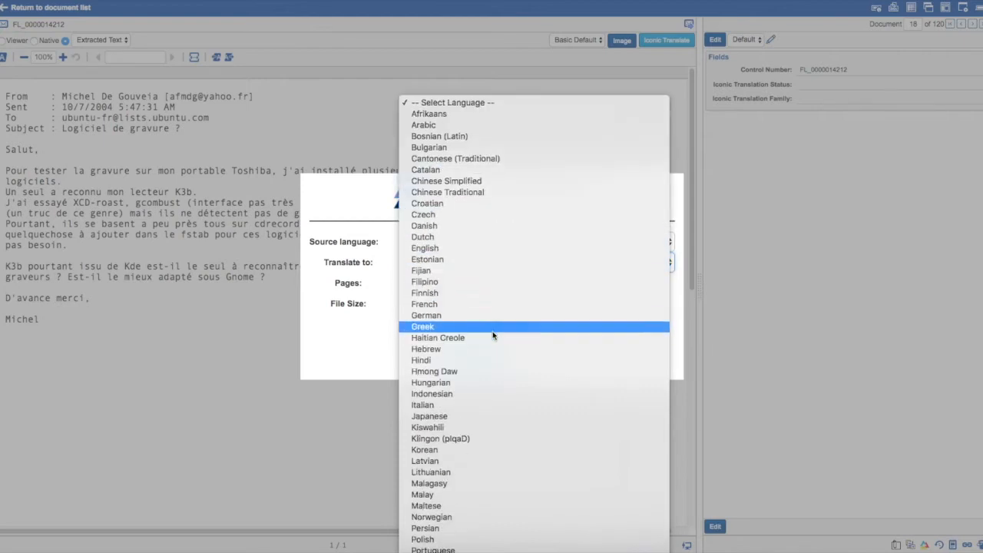
{"action": "mouse_move", "coordinate": [464, 315]}
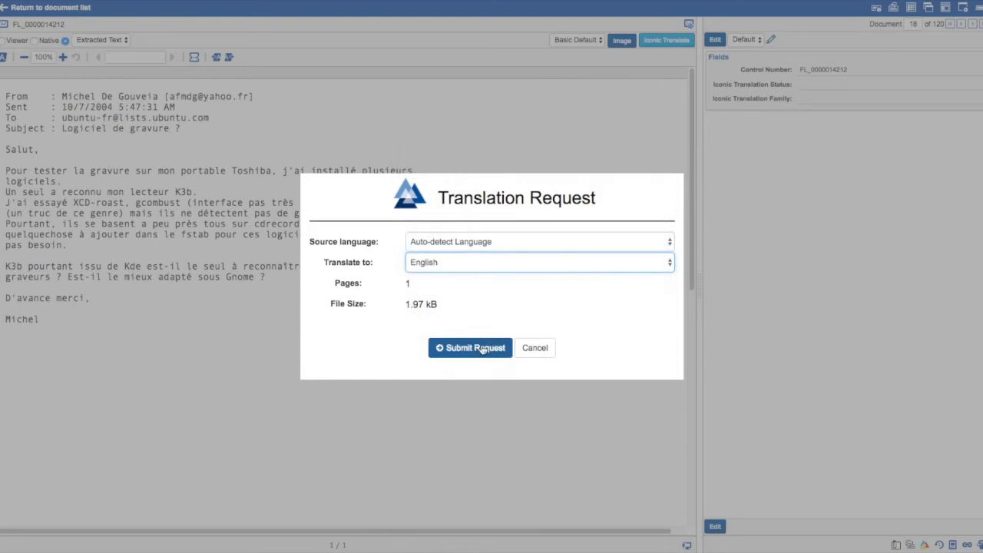
{"action": "left_click", "coordinate": [469, 347]}
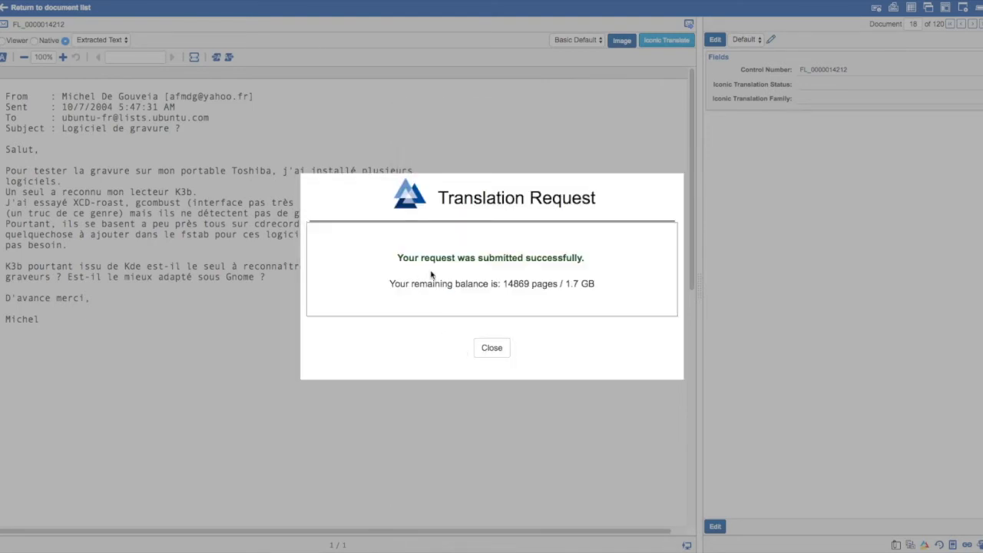
{"action": "mouse_move", "coordinate": [538, 322]}
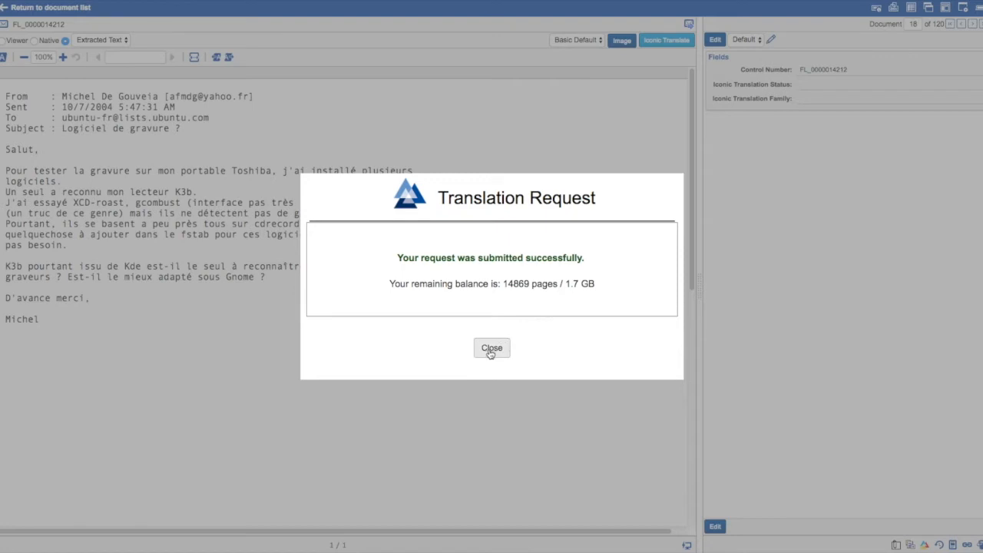
{"action": "left_click", "coordinate": [492, 347]}
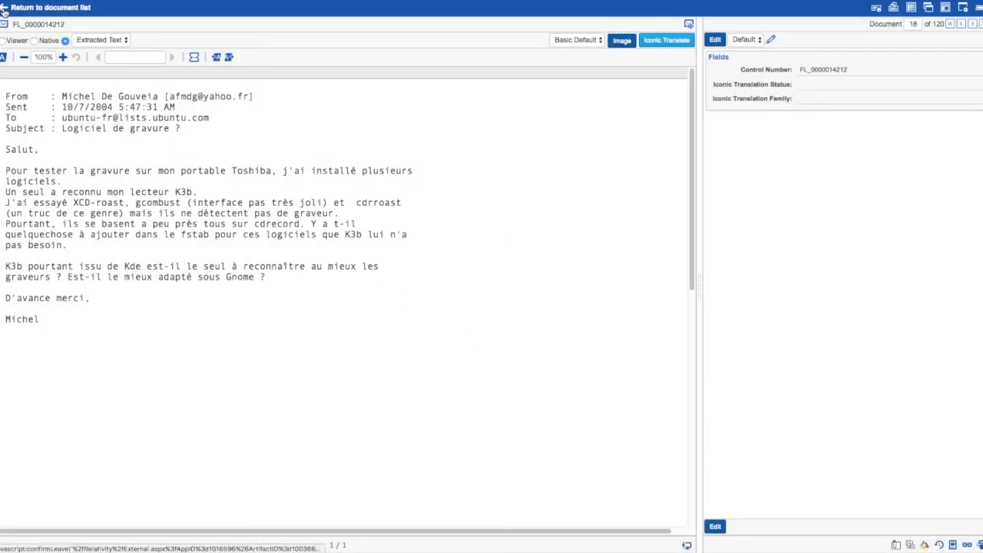
{"action": "left_click", "coordinate": [46, 6]}
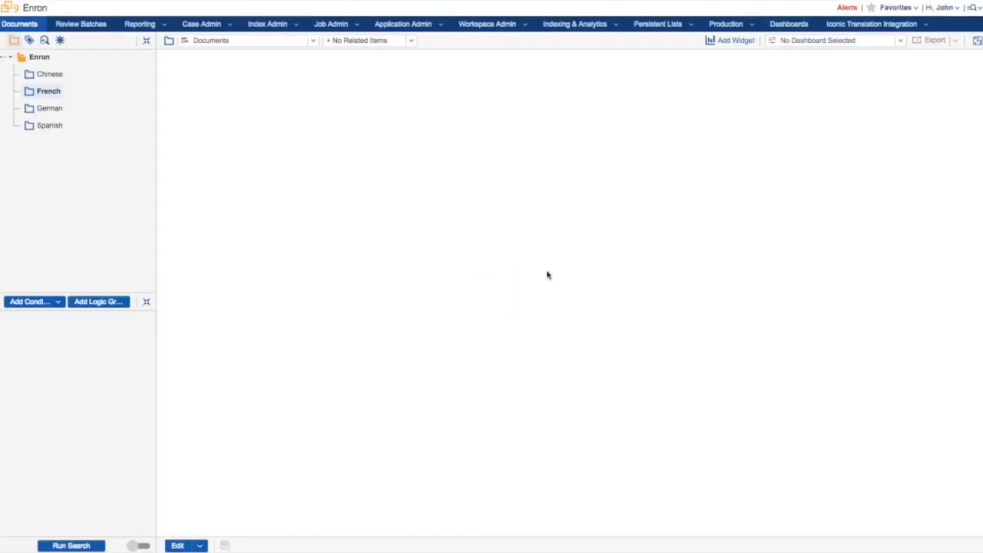
{"action": "left_click", "coordinate": [70, 546]}
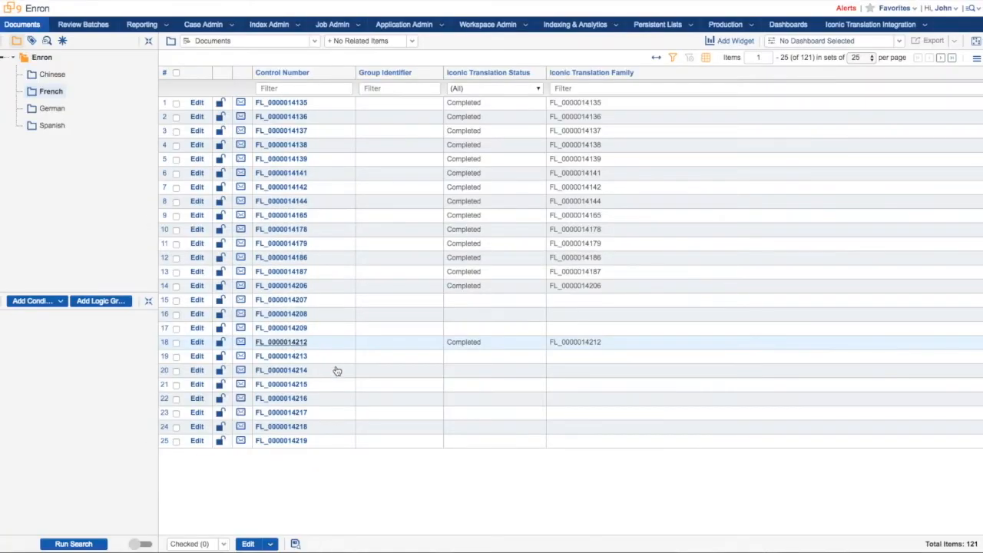
{"action": "left_click", "coordinate": [279, 341]}
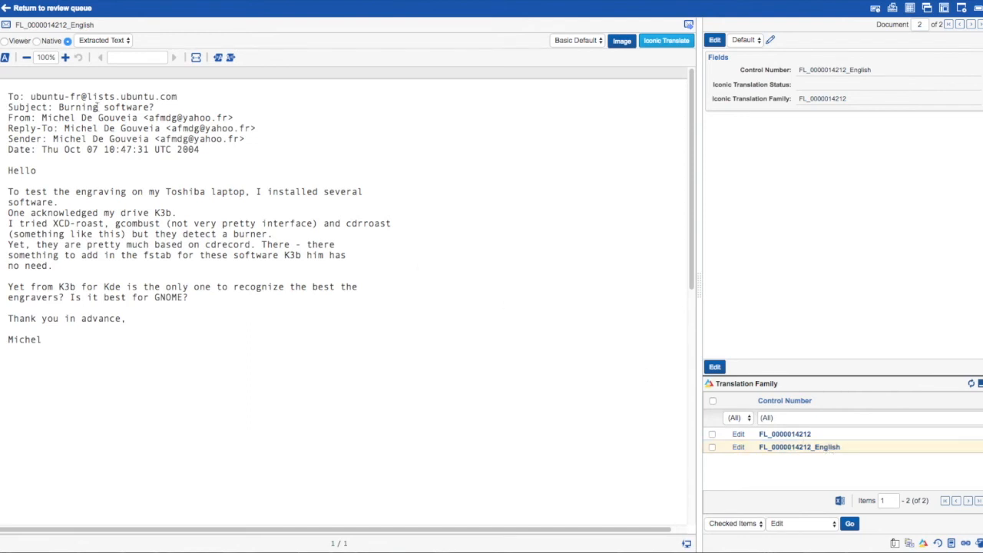
{"action": "mouse_move", "coordinate": [5, 12]}
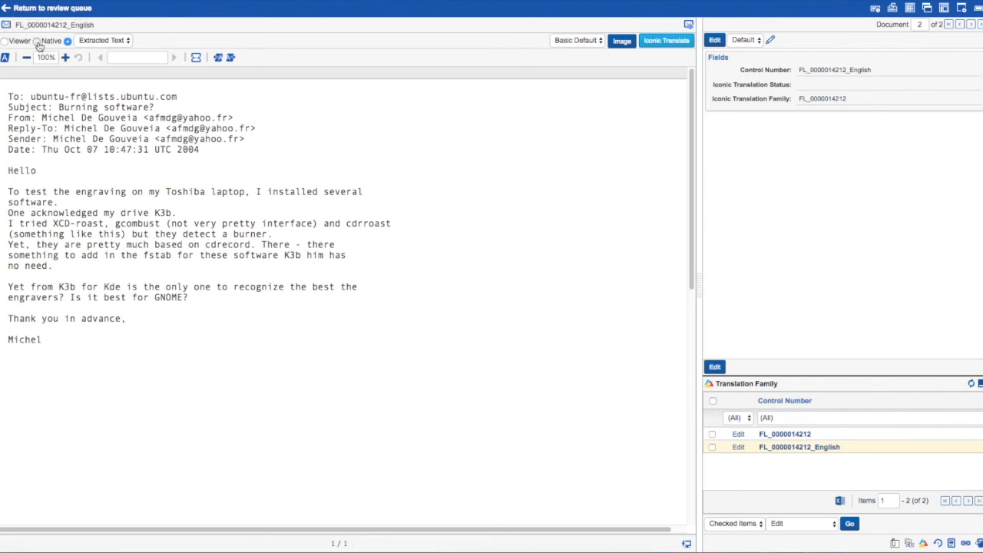
{"action": "left_click", "coordinate": [37, 40]}
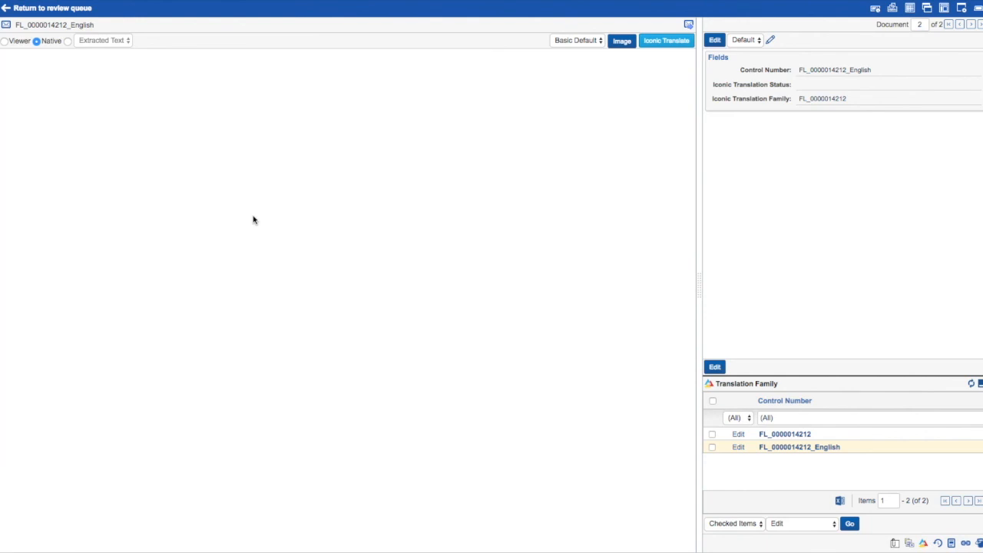